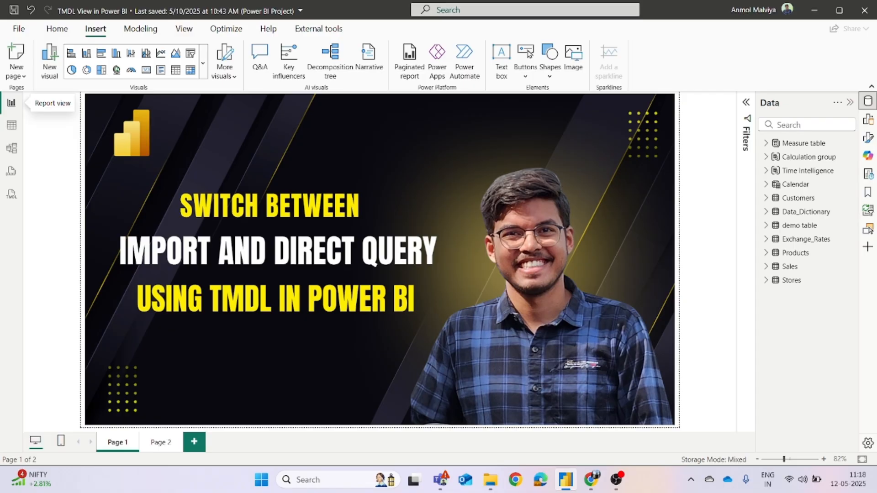
Switch from the report to the Model view diagram and scroll through it.
click(161, 442)
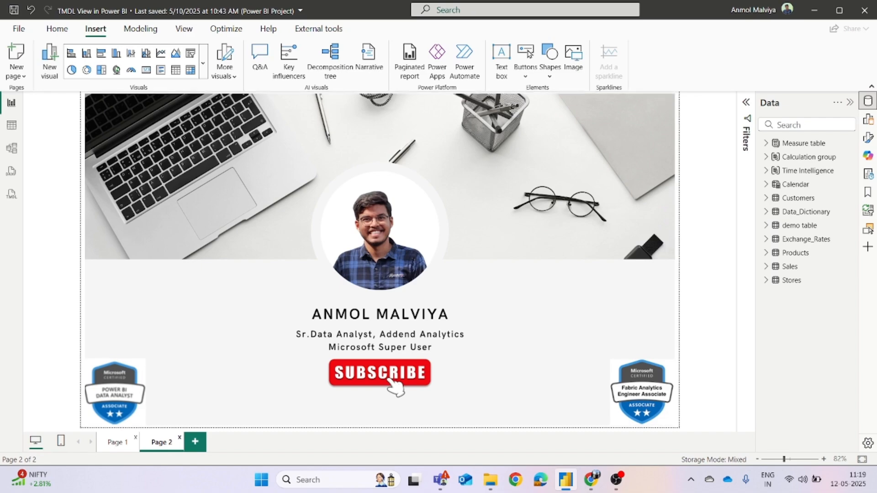
click(117, 442)
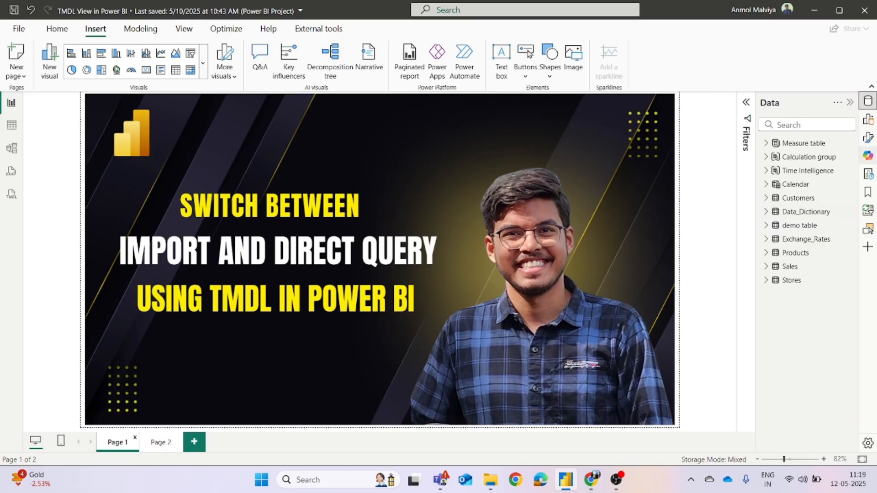
mouse_move(806, 238)
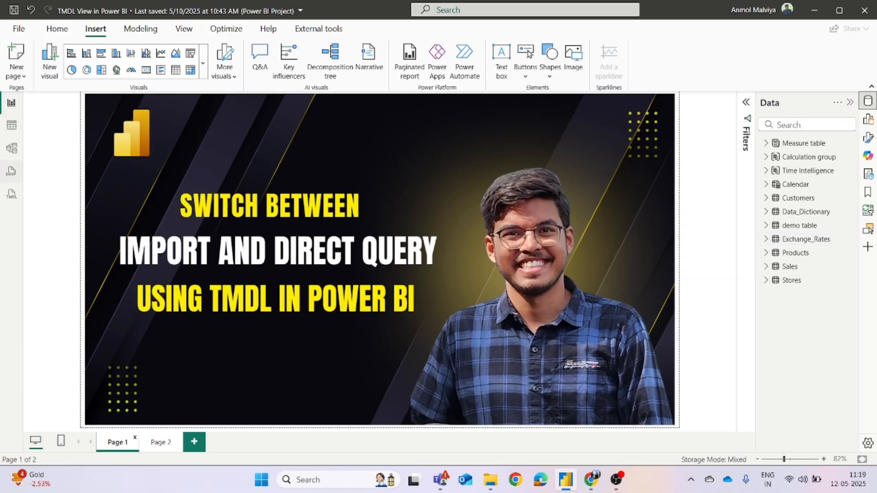
click(11, 148)
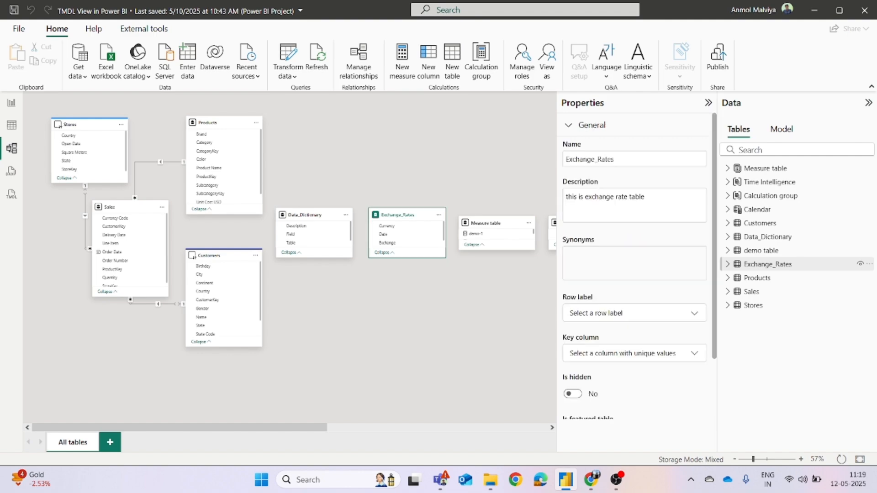
scroll(down, 3)
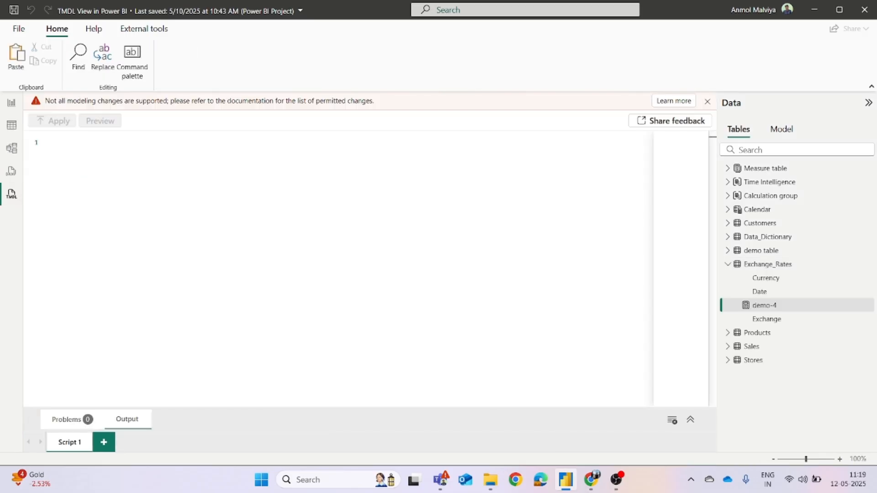
mouse_move(782, 264)
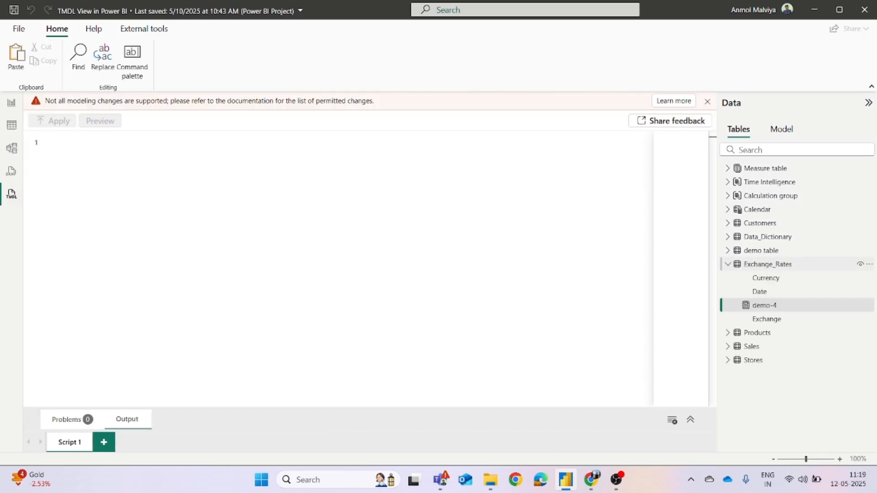
mouse_move(767, 264)
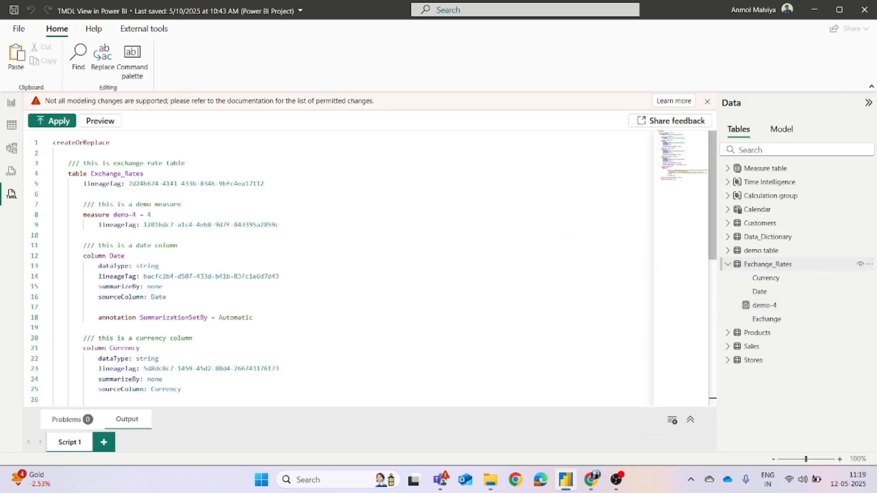
In the Exchange_Rates TMDL script, replace 'mode: import' with directQuery via autocomplete.
scroll(down, 3)
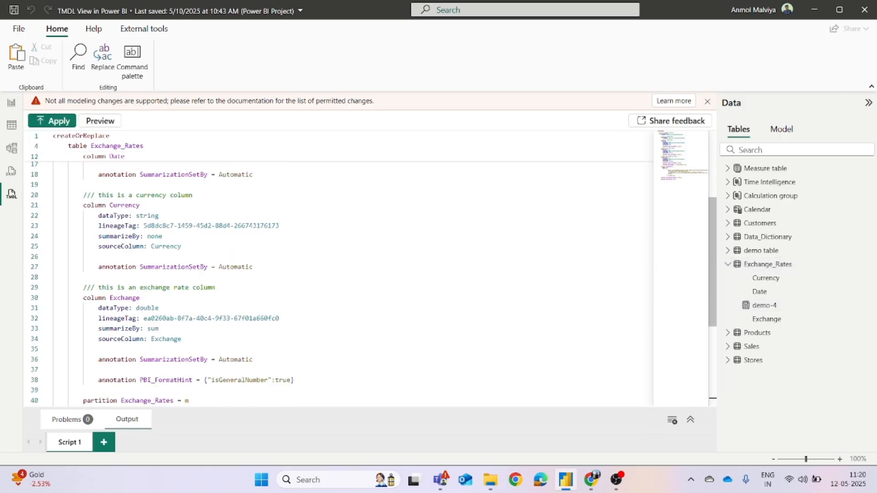
scroll(down, 3)
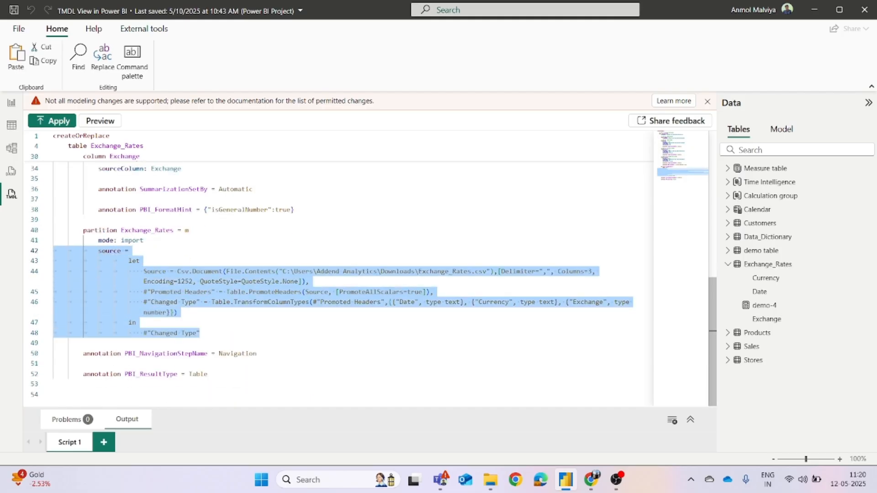
click(97, 240)
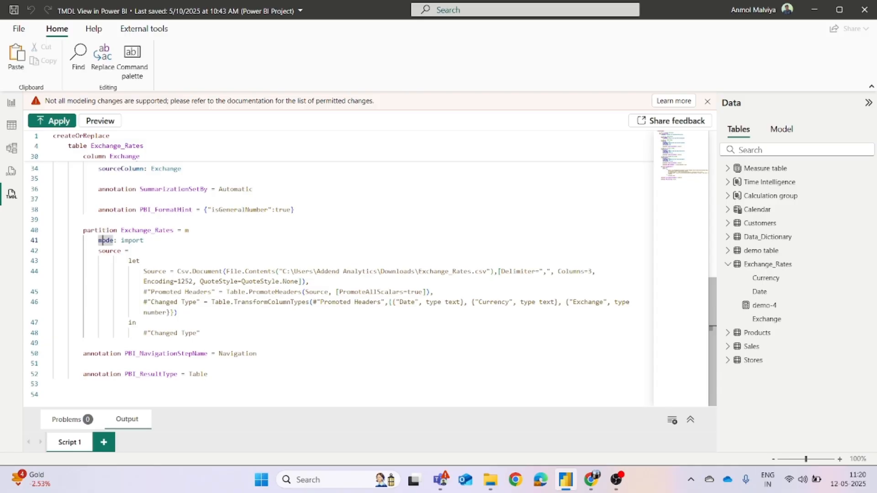
double_click(131, 241)
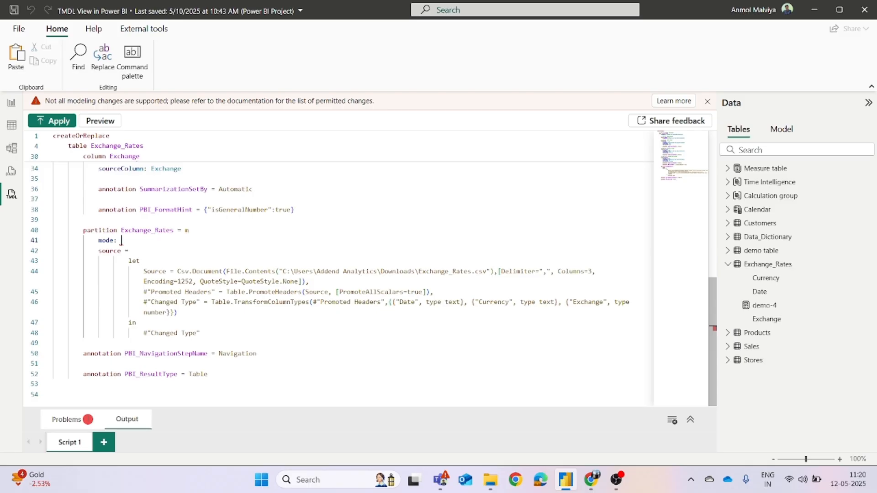
text(di)
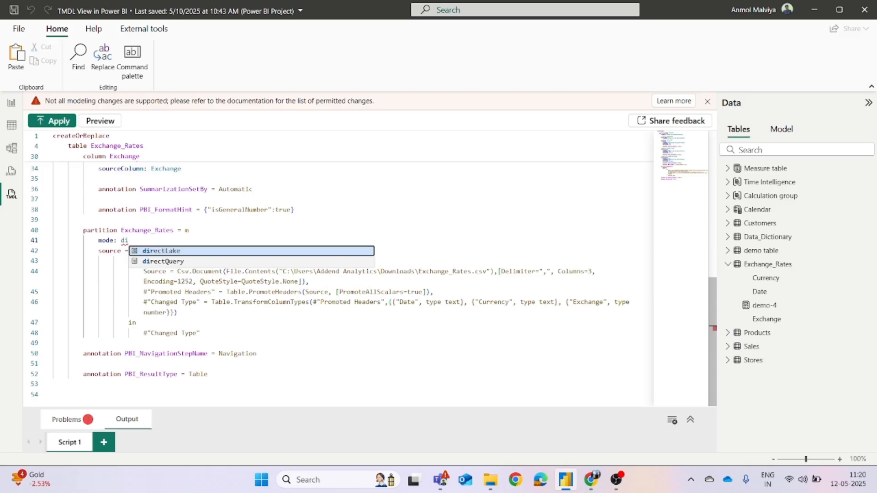
click(163, 262)
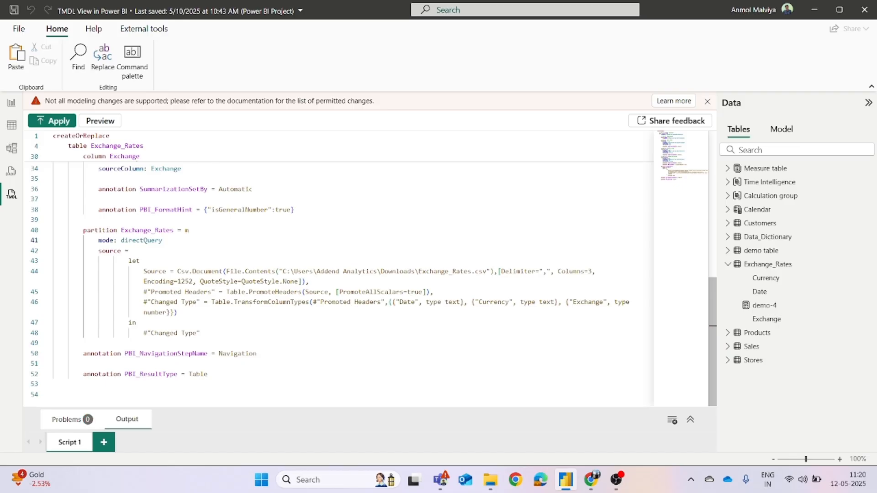
mouse_move(51, 121)
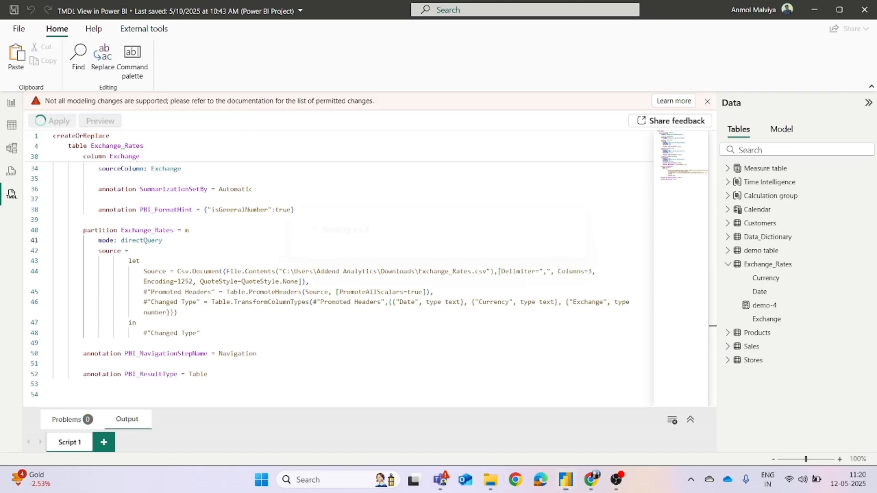
Apply the script and check Exchange_Rates shows DirectQuery storage mode in Model view properties.
click(51, 121)
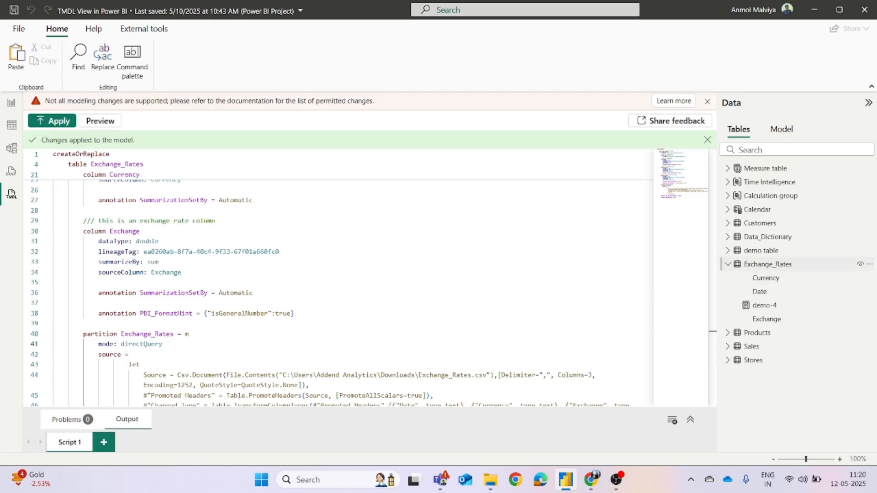
mouse_move(768, 264)
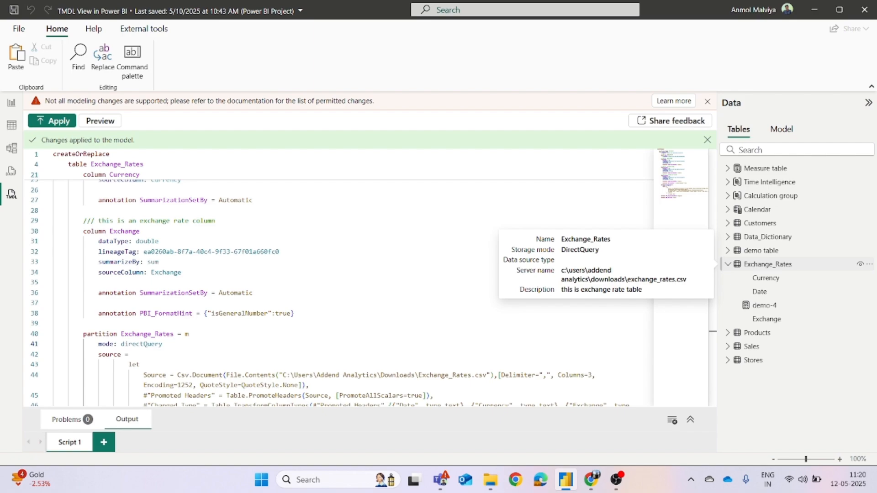
click(11, 148)
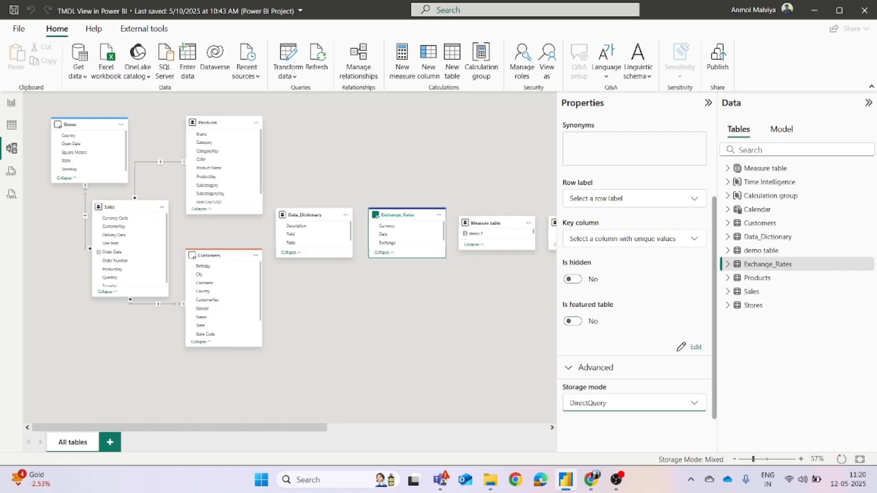
Back in TMDL view set the partition mode to dual, then return to Report view.
click(11, 194)
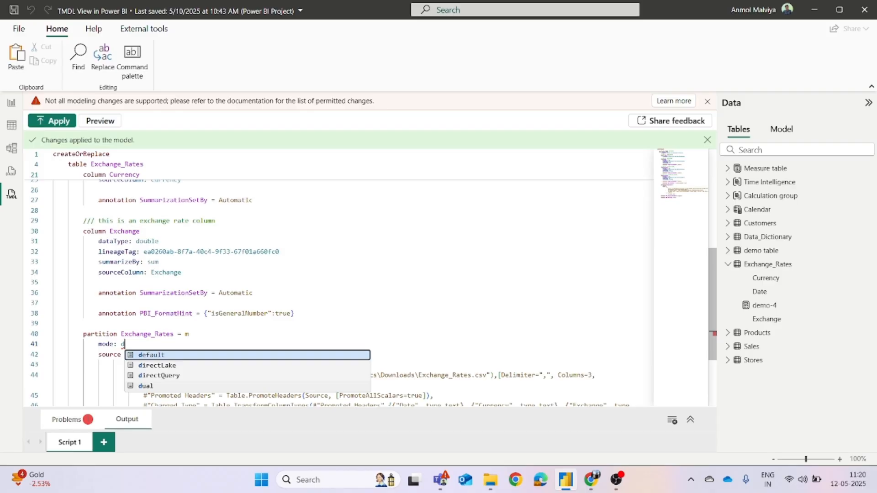
click(145, 386)
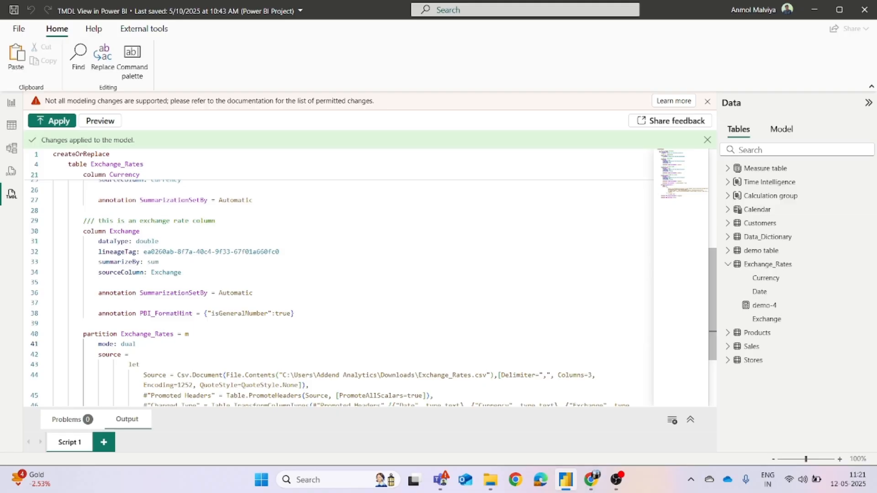
scroll(up, 3)
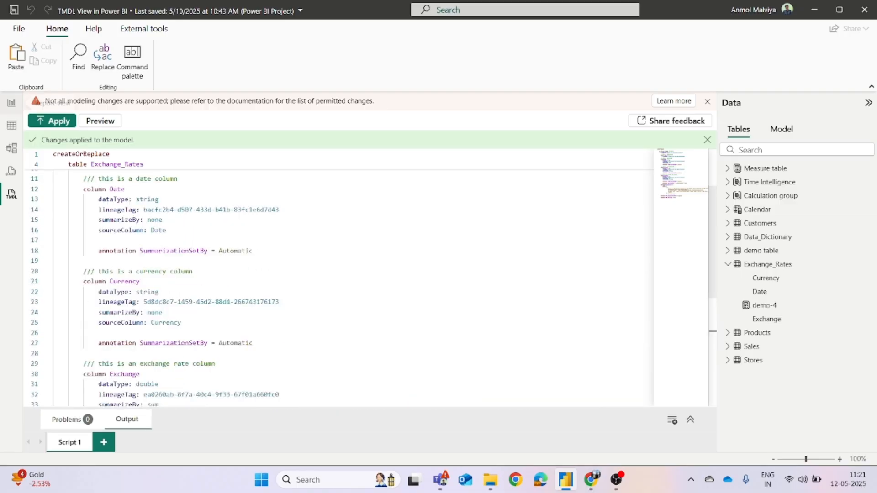
click(11, 102)
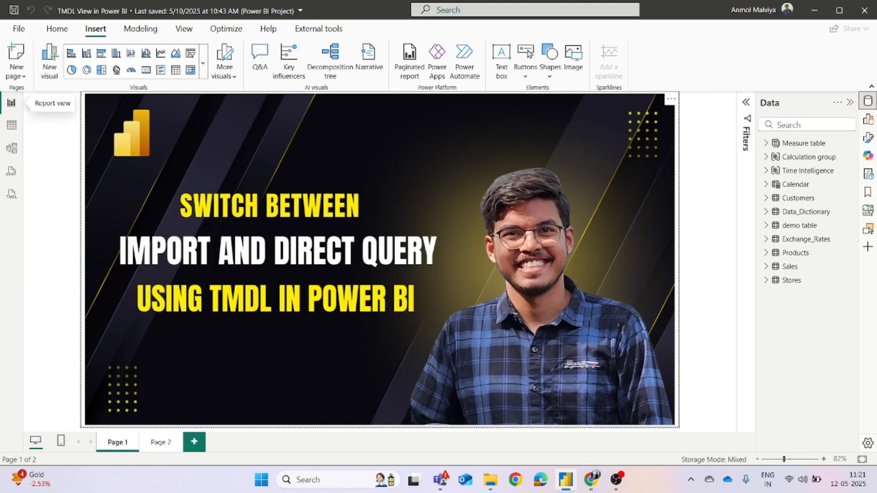